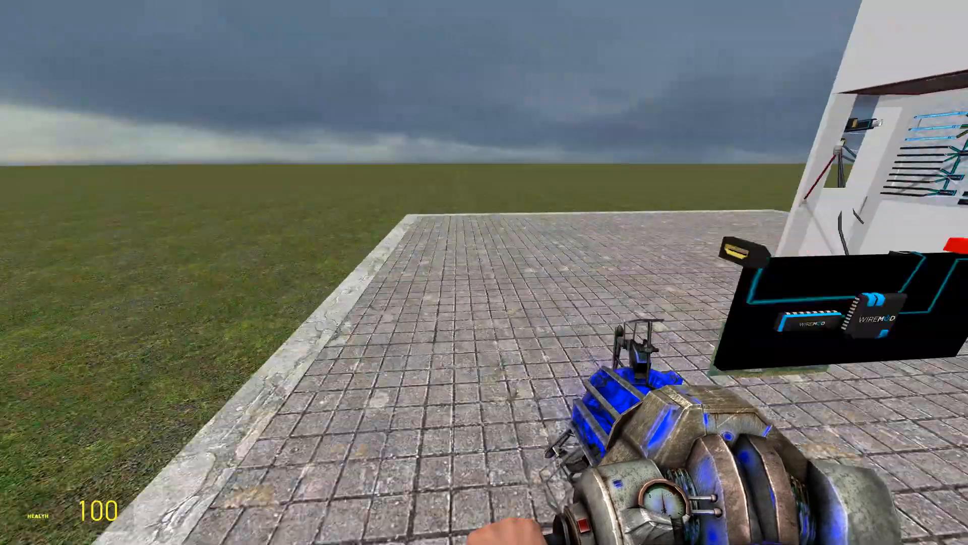
Grab the black Wiremod expansion card and set it on the floor beside the computer board
key("q")
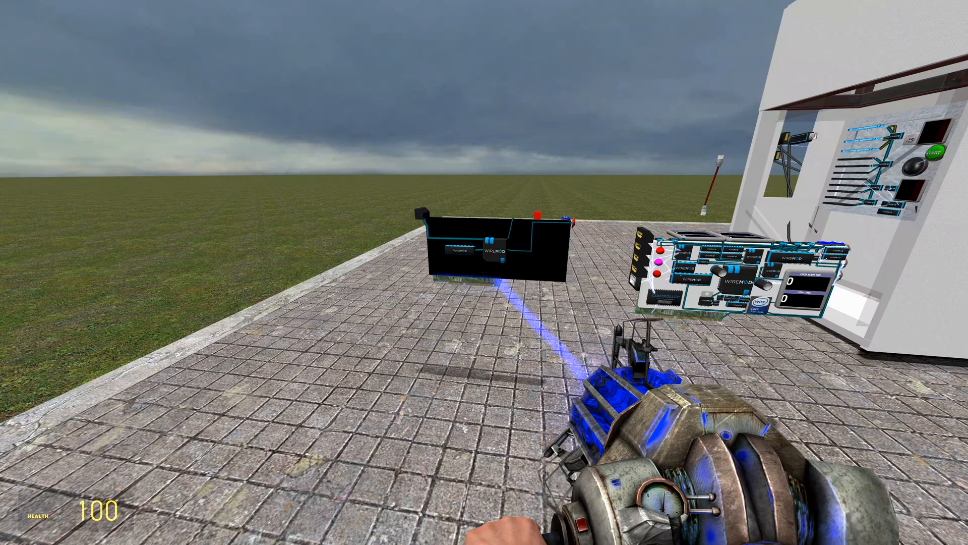
Equip the Wire CPU Tool from the spawn menu's Tools tab
key("q")
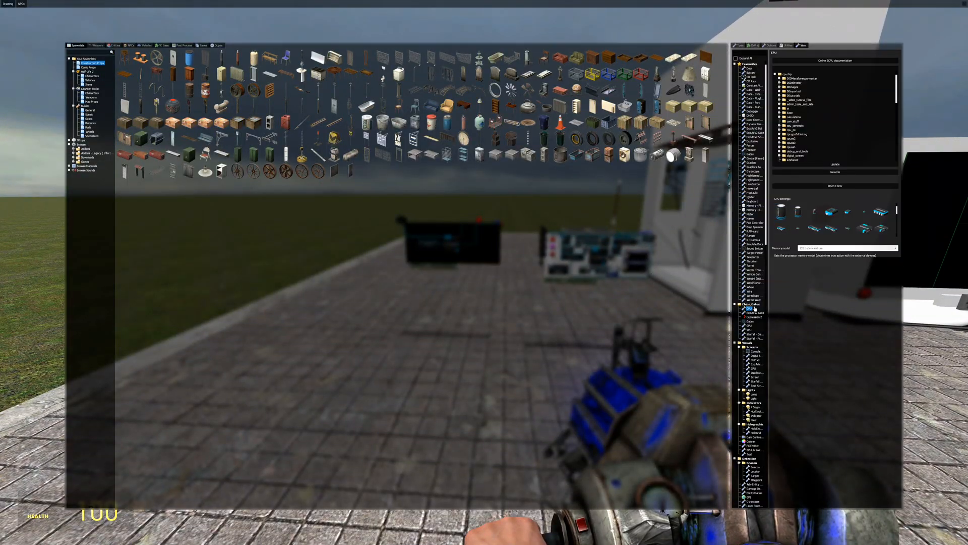
key("q")
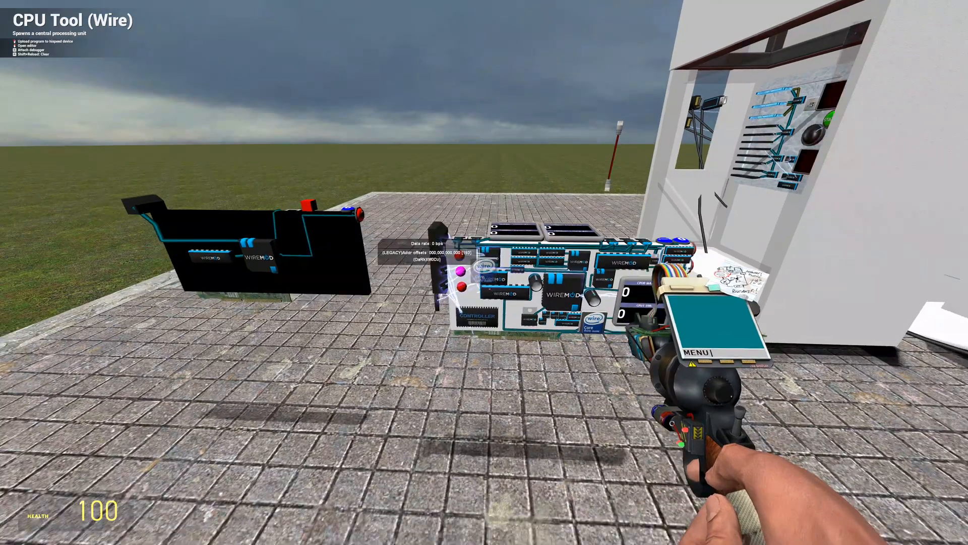
Switch to the Wire GPU Tool from the spawn menu
key("q")
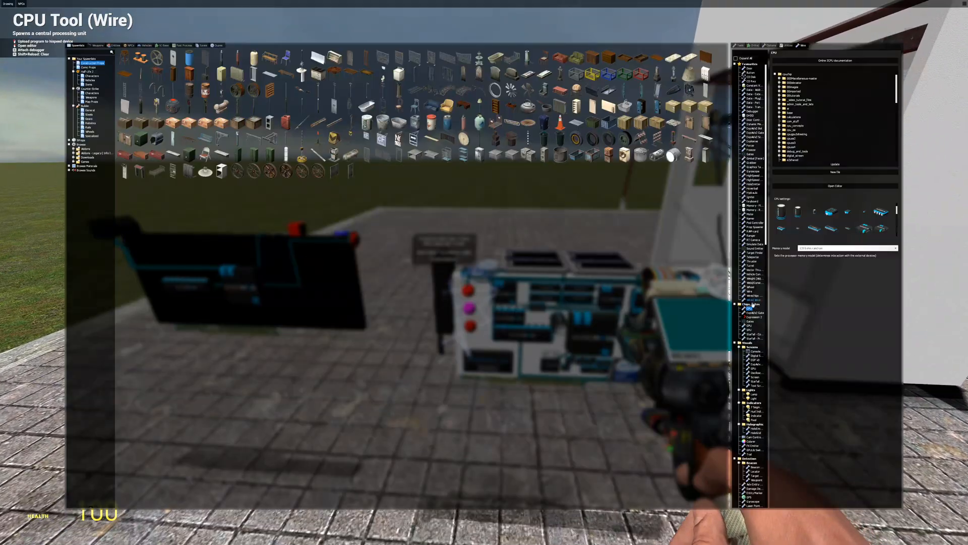
key("q")
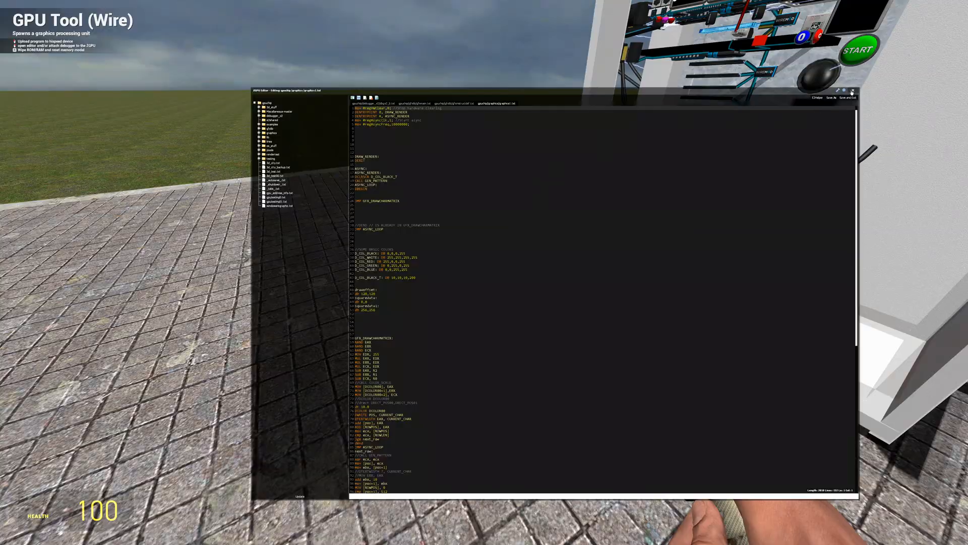
left_click(853, 90)
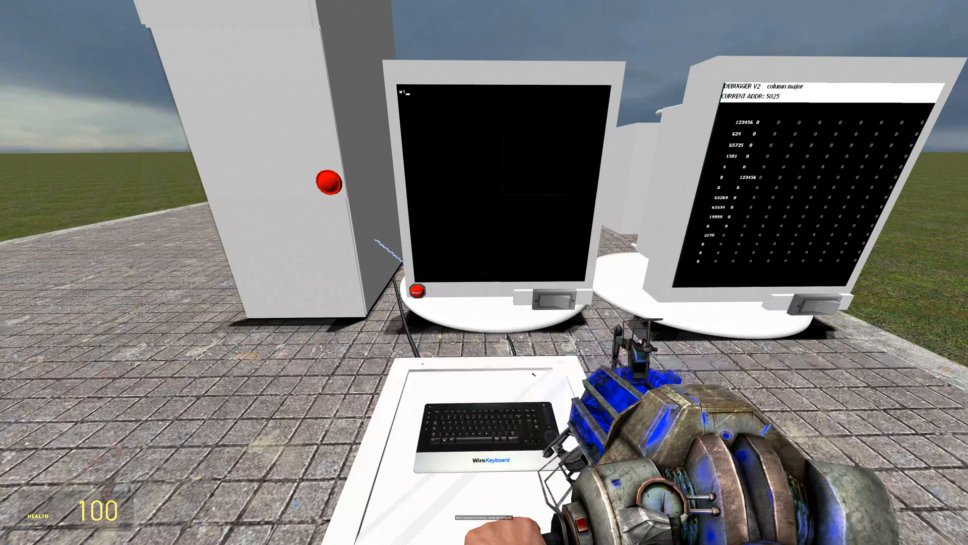
Run 'win.com' on the Wire keyboard, then equip the CPU Tool to view its program source
type("win.com")
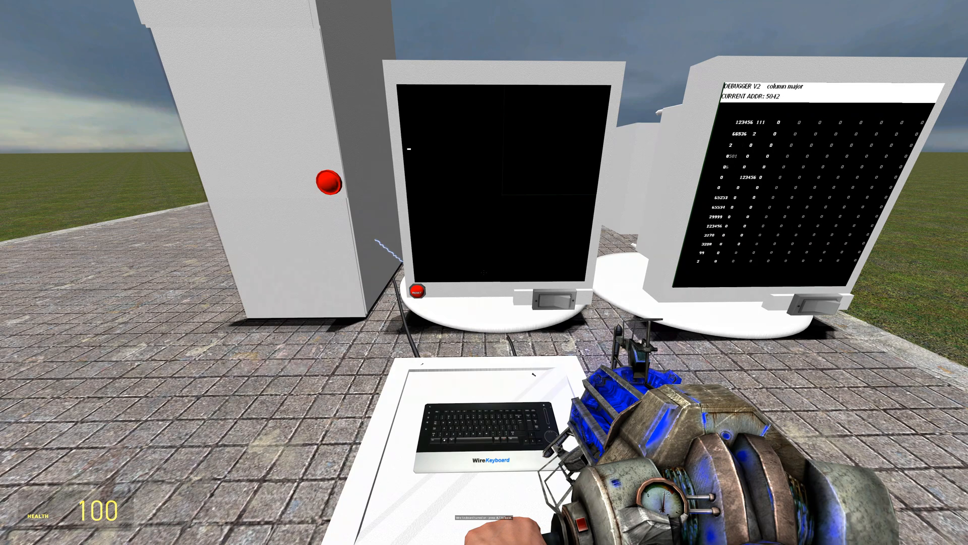
key("q")
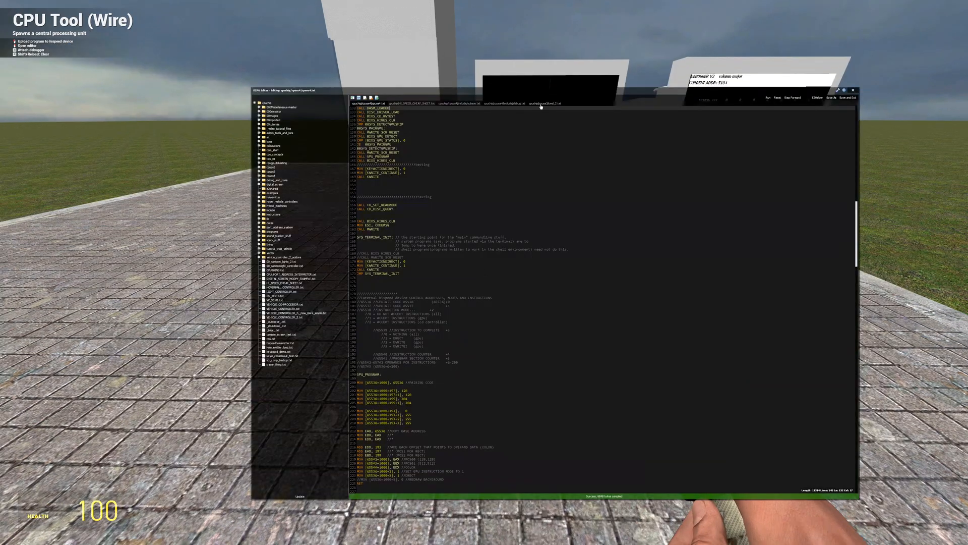
left_click(539, 103)
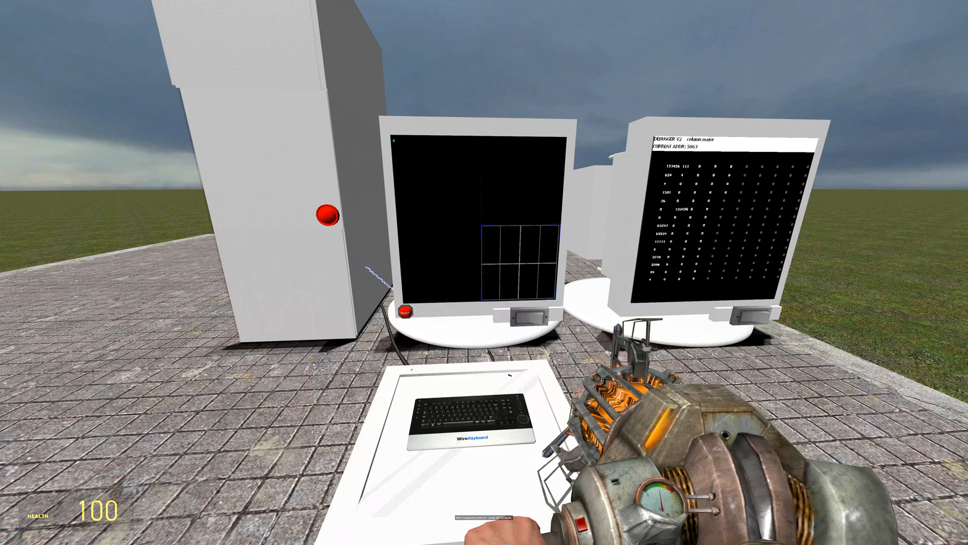
Enter 'dfsafd safds fd fdsfdsa' on the Wire keyboard at the console
type("dfsafd safds fd fdsfdsa")
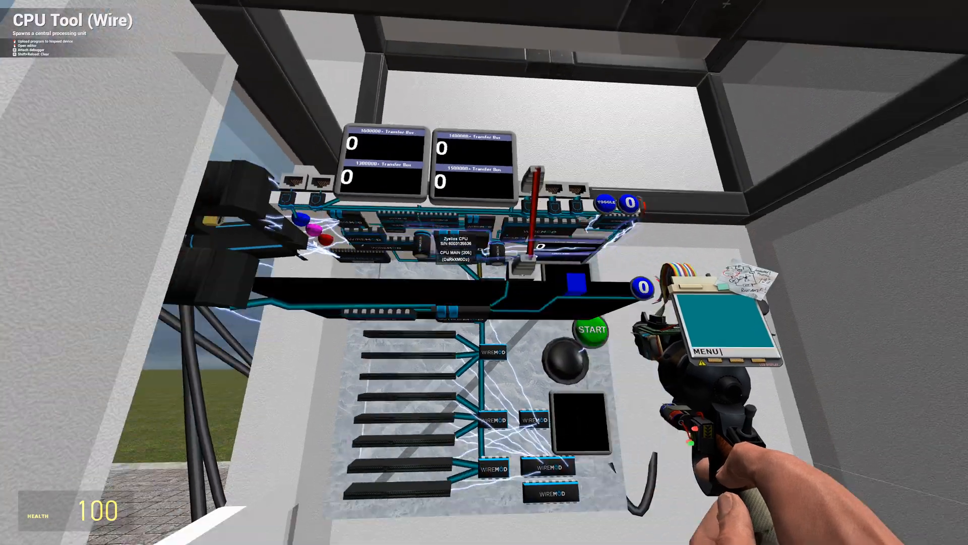
mouse_move(485, 272)
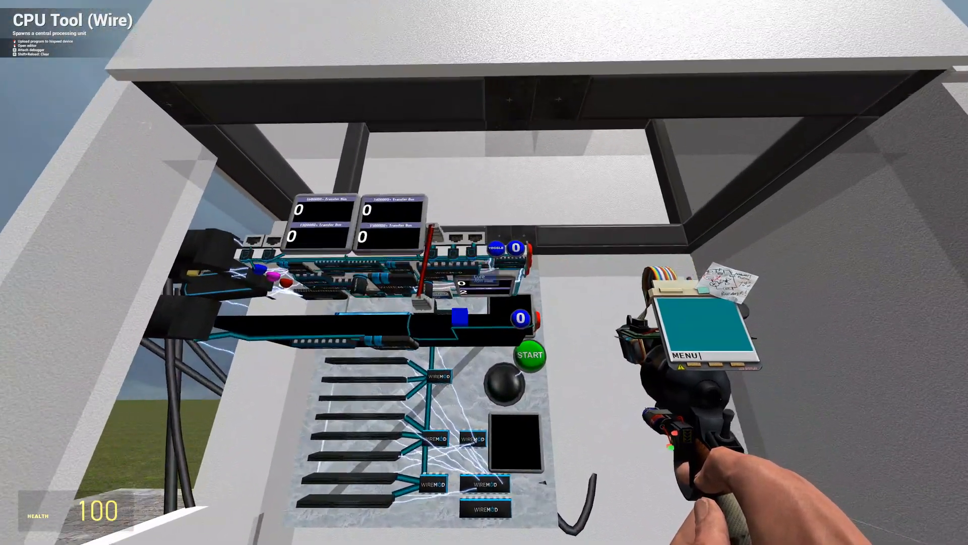